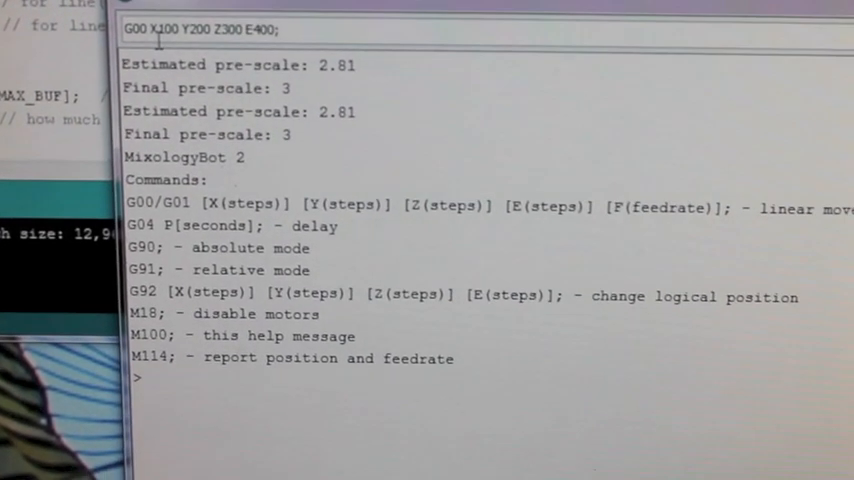
{"action": "scroll", "scroll_direction": "down", "scroll_amount": 3}
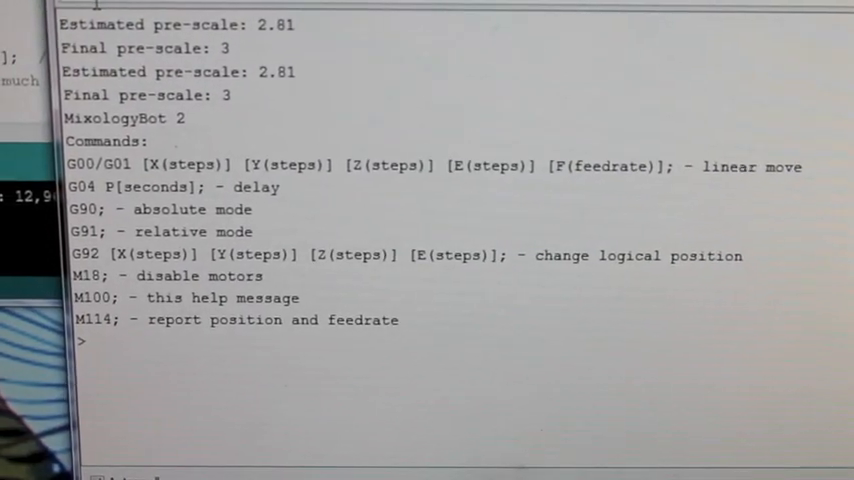